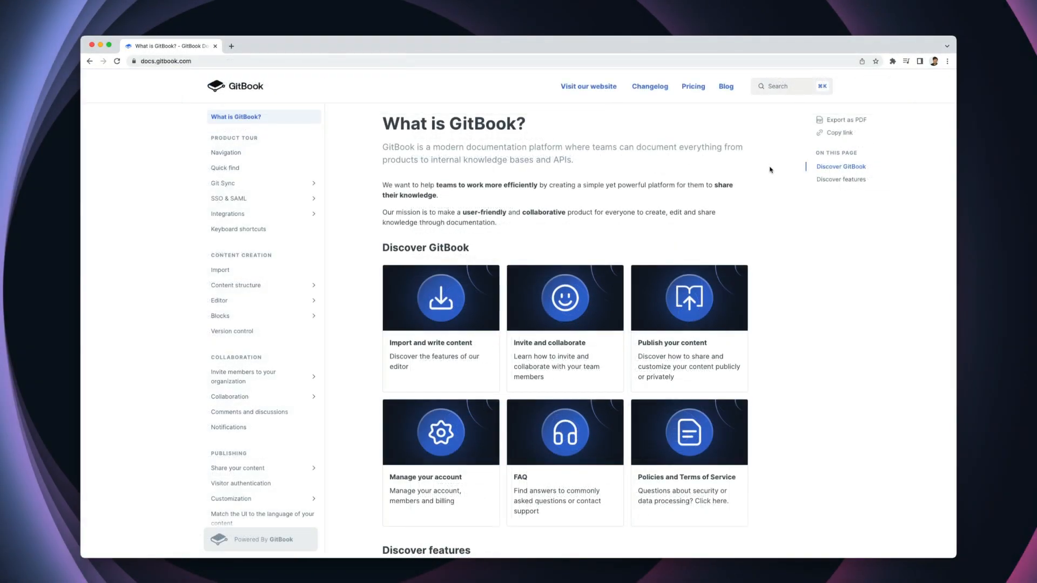
Open the header search to show Lens's suggested questions, like configuring RunKit.
left_click(786, 86)
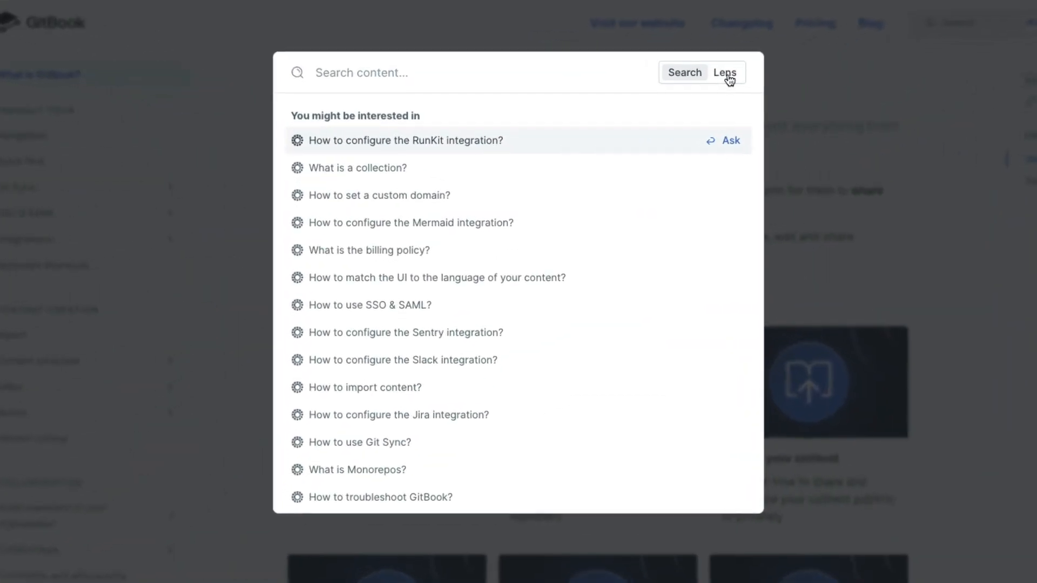
Switch to Lens AI and ask "How can I configure GitSync?".
left_click(725, 72)
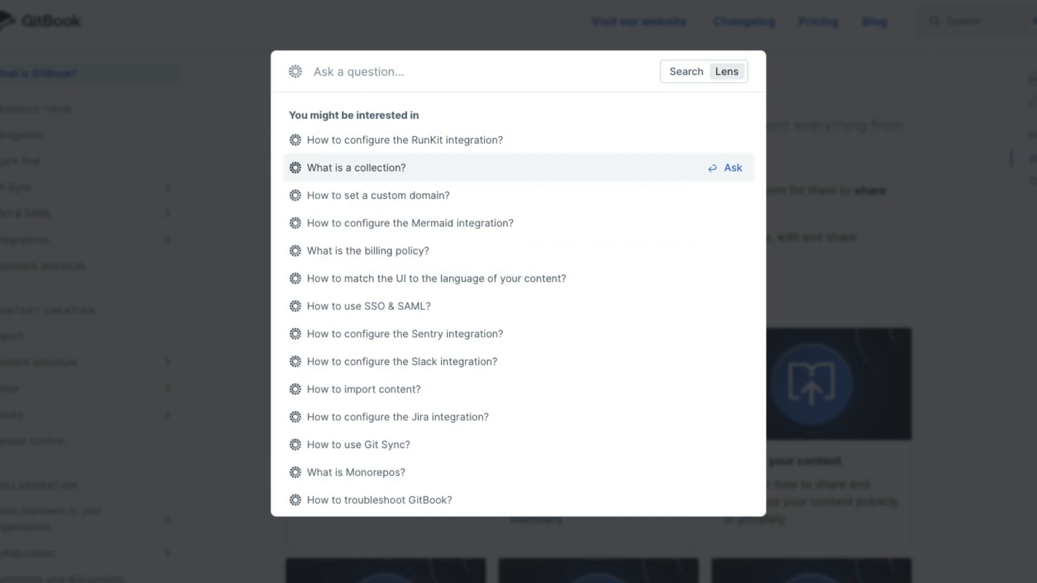
type("How can")
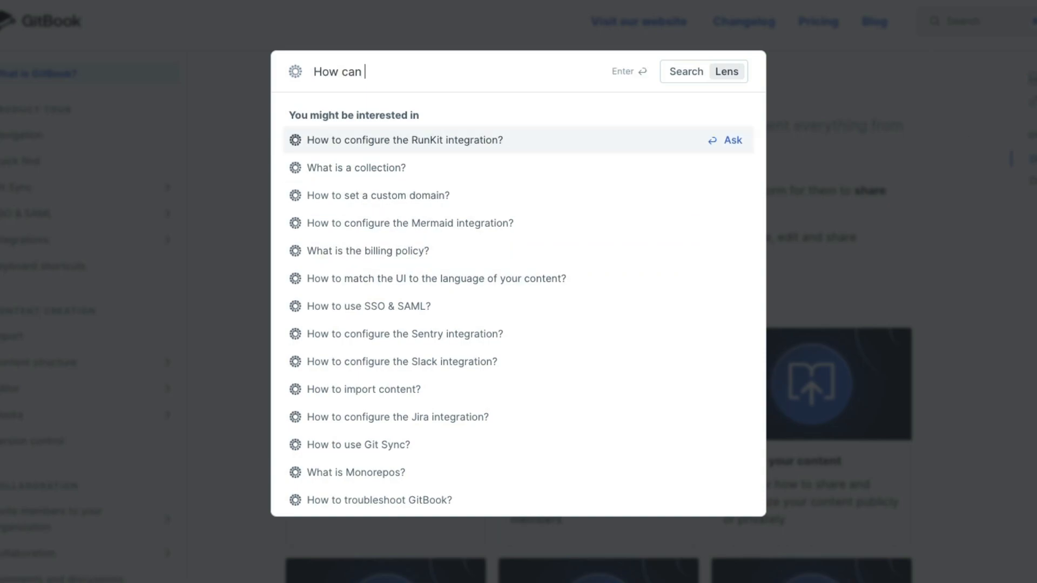
type("I configure G")
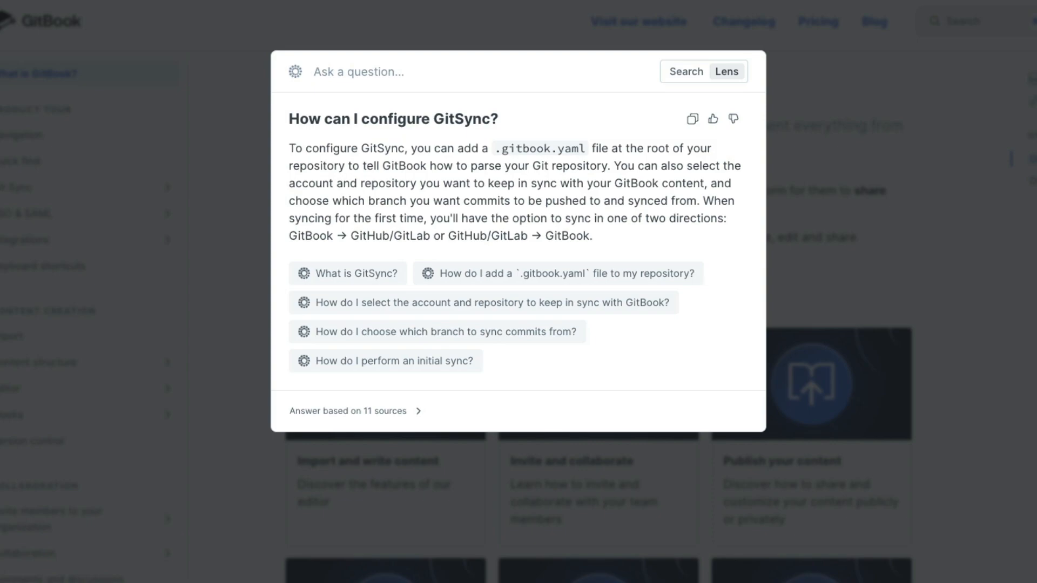
mouse_move(511, 303)
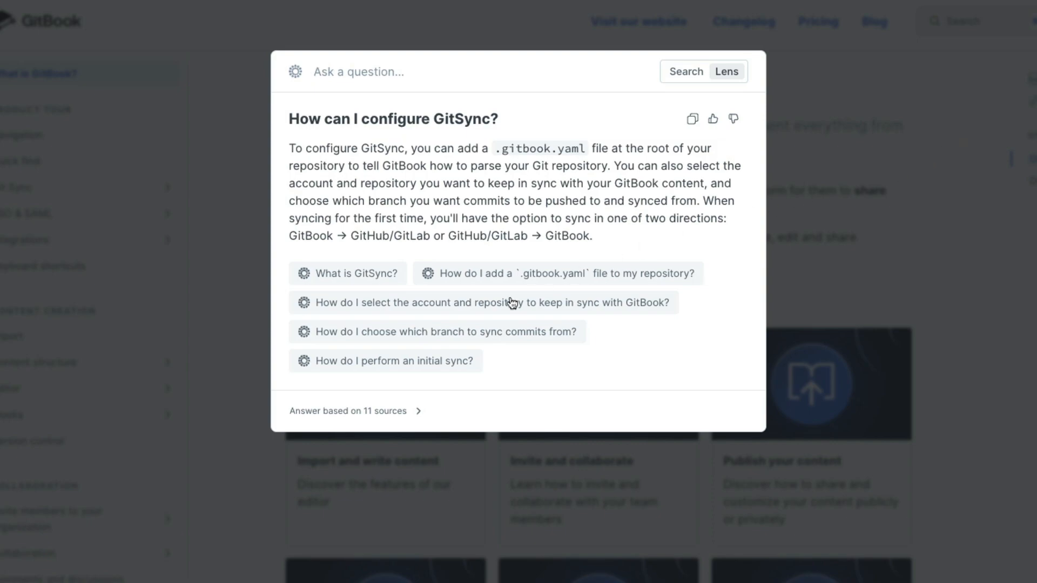
Expand the answer's 11 sources and open the Content Configuration page.
left_click(348, 410)
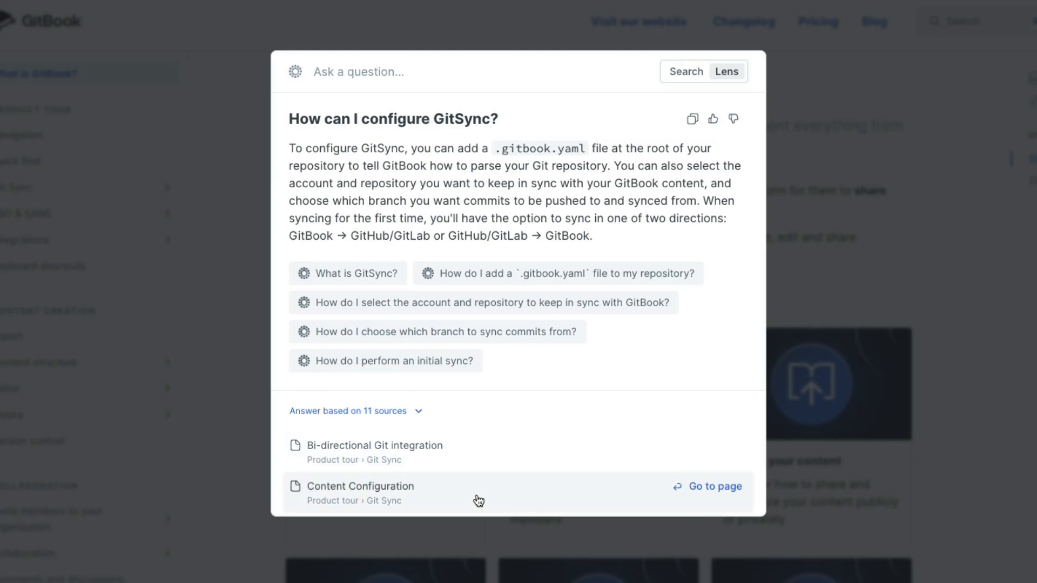
left_click(712, 486)
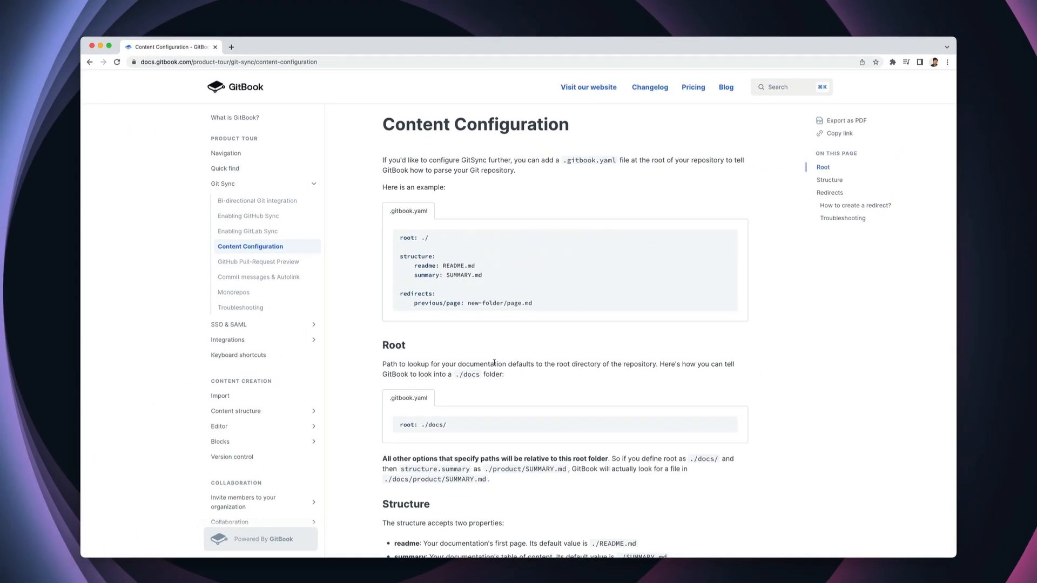
left_click(780, 87)
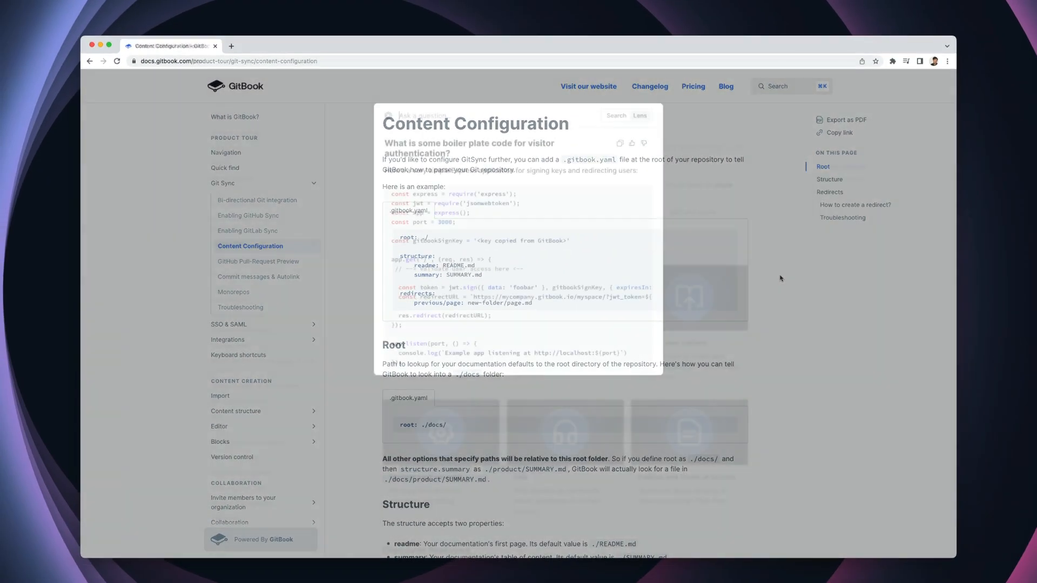